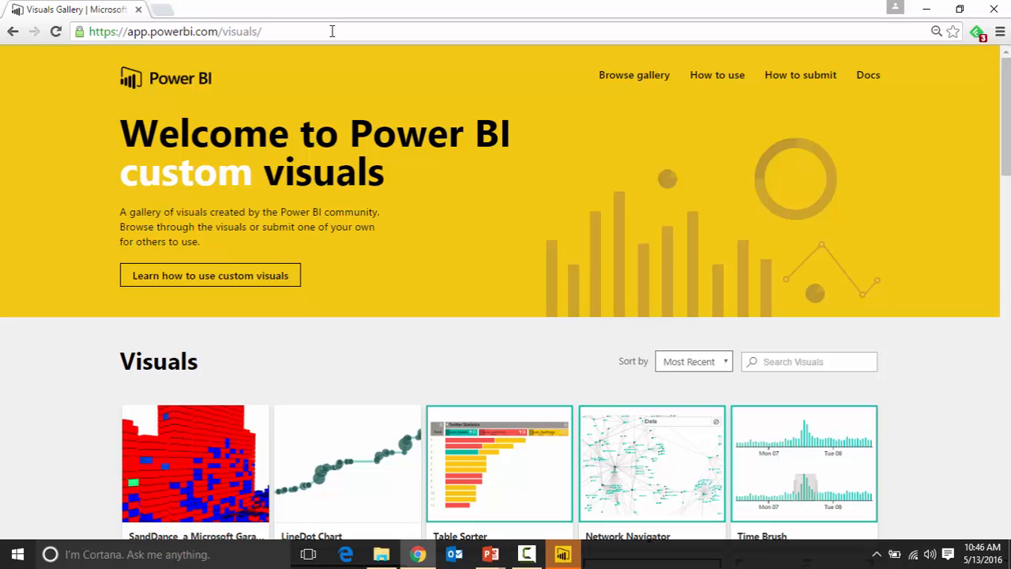
Scroll the Visuals gallery down to its last entries where the Enlighten Aquarium tile appears
scroll(down, 3)
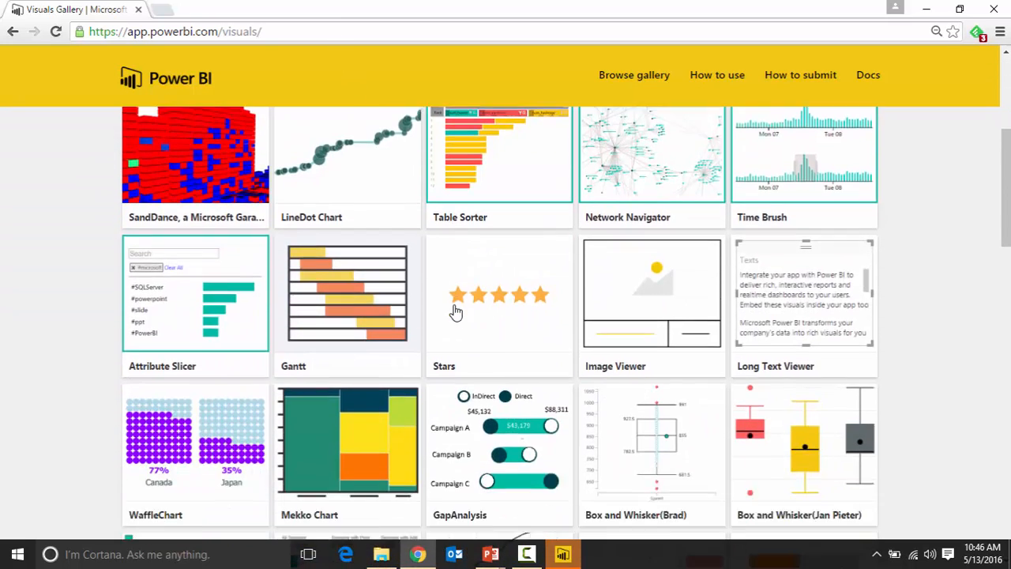
scroll(down, 3)
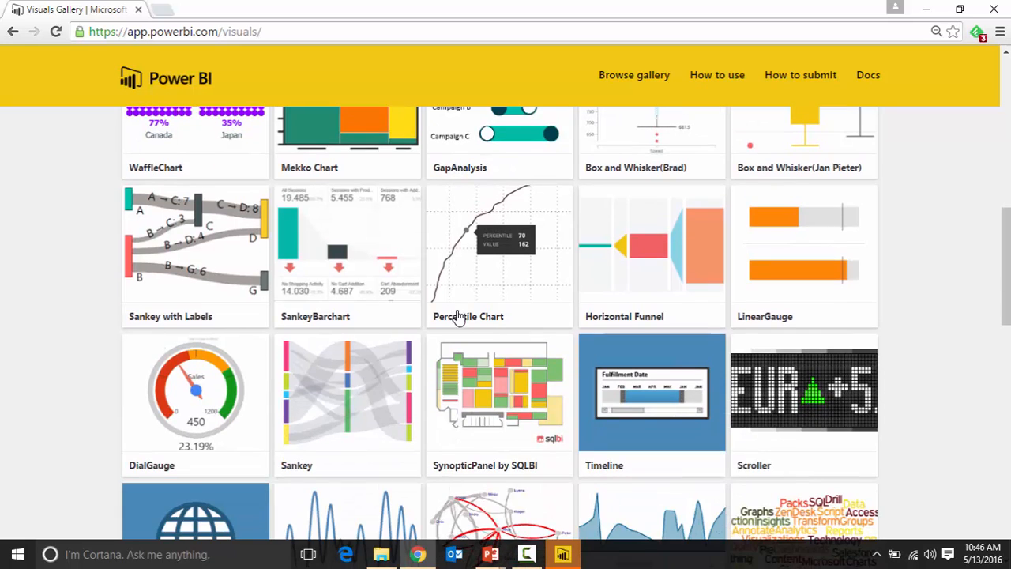
scroll(down, 3)
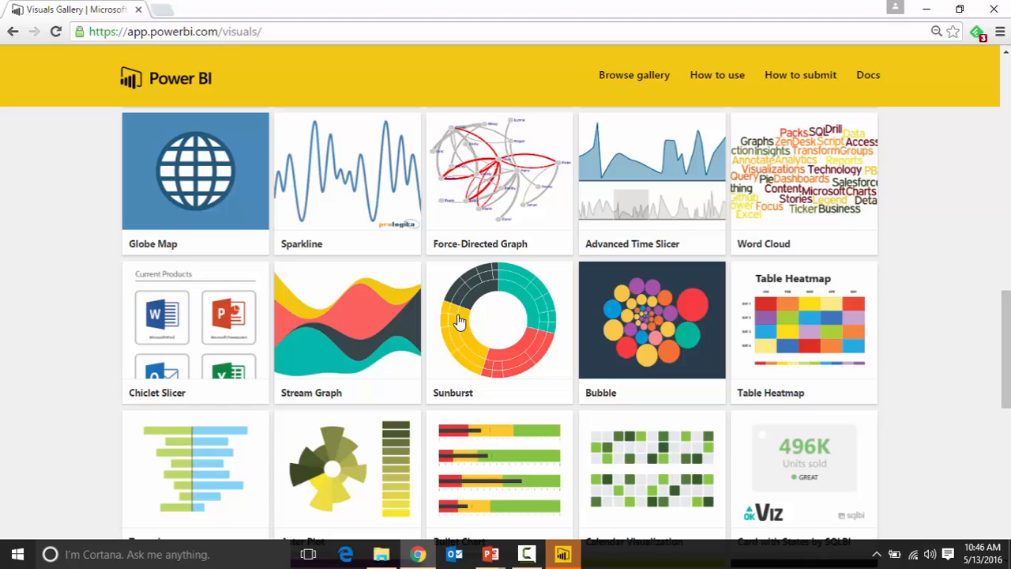
scroll(down, 3)
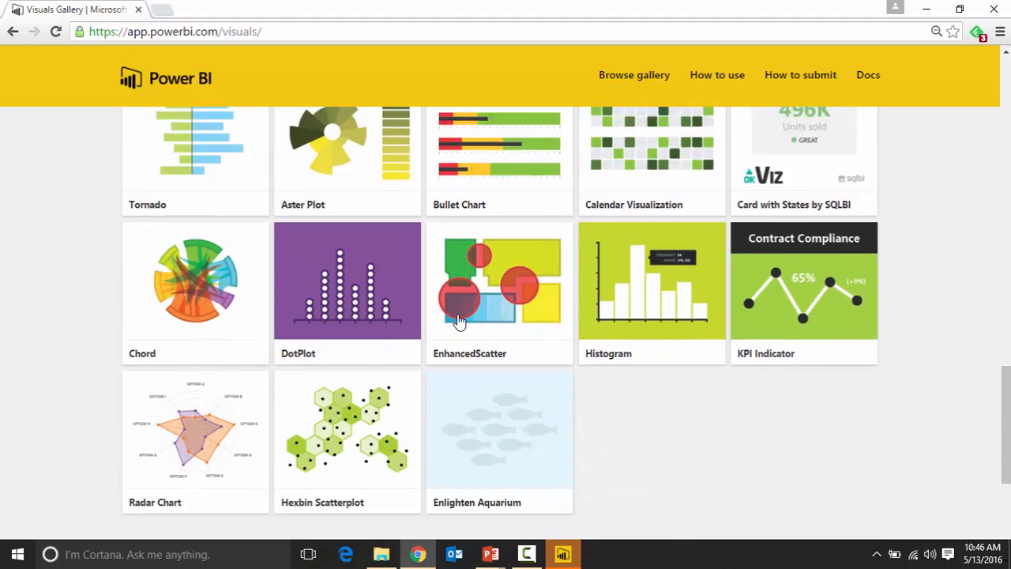
scroll(down, 3)
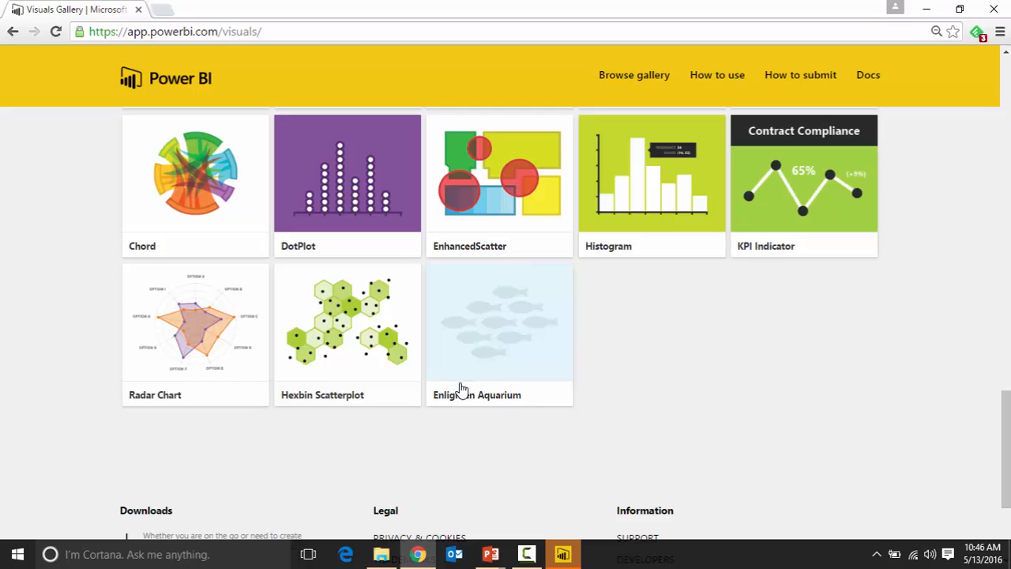
mouse_move(448, 407)
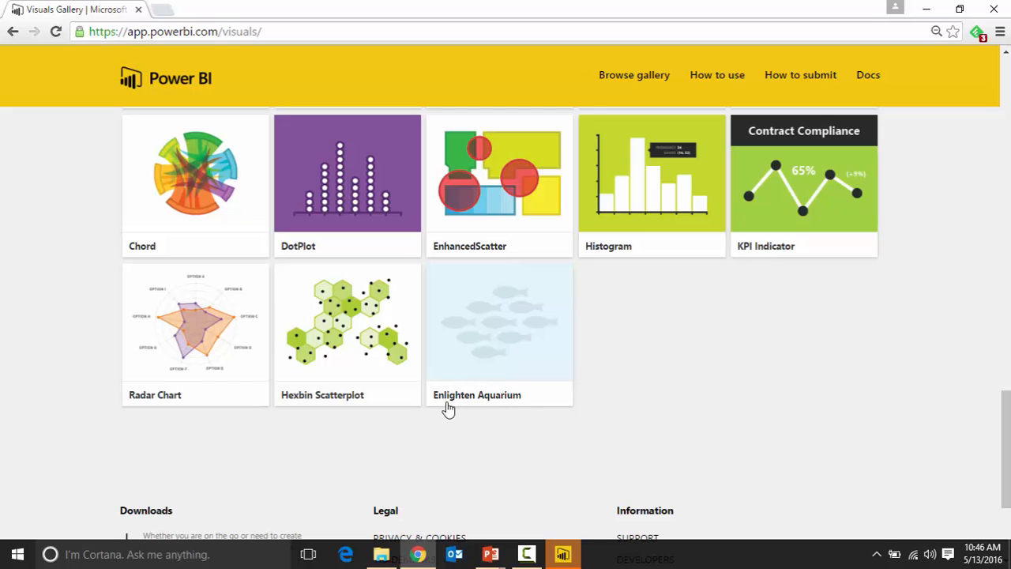
mouse_move(529, 387)
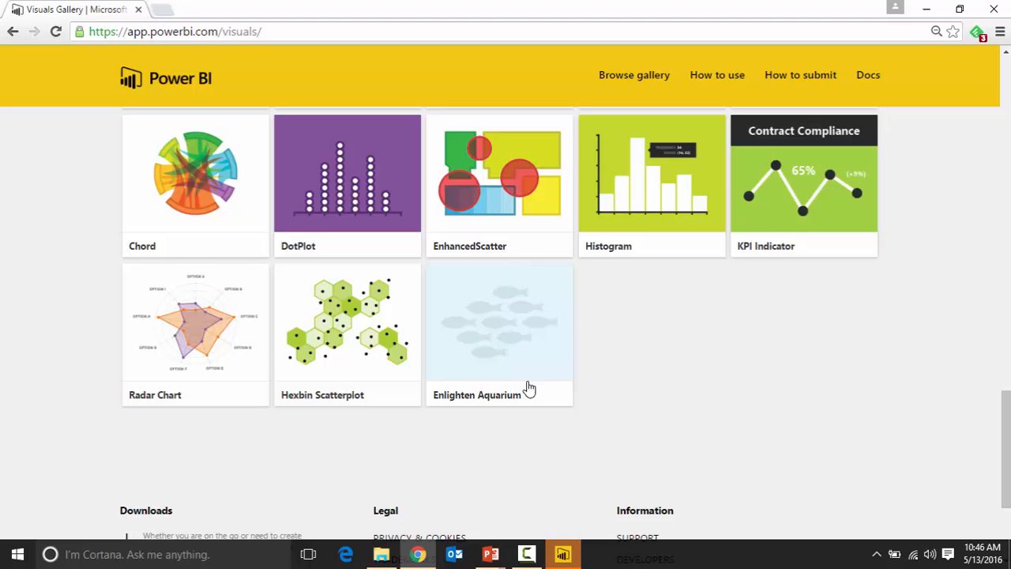
Bring up the Enlighten Aquarium detail page from Enlighten Designs with its description and preview
click(499, 322)
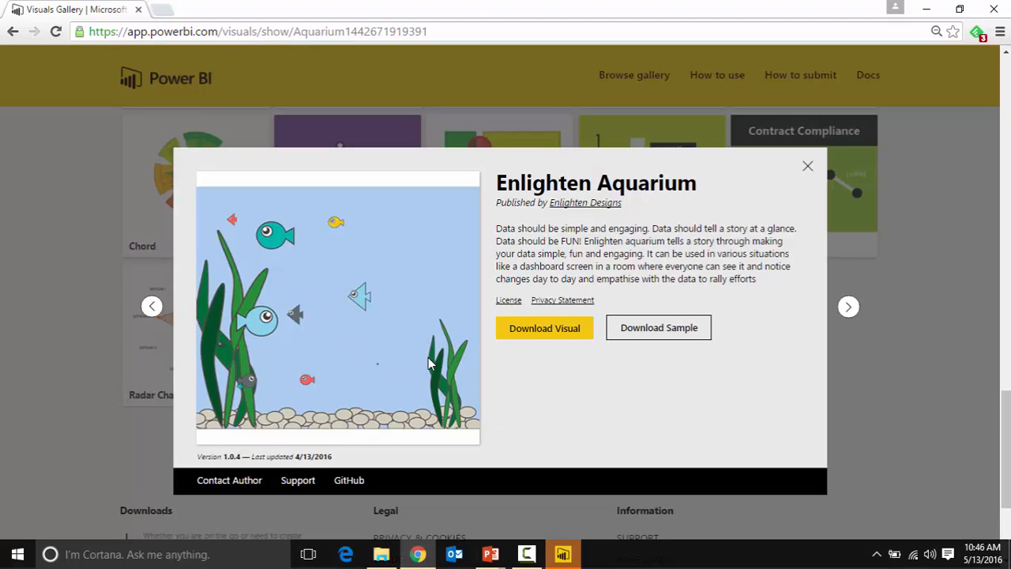
mouse_move(537, 327)
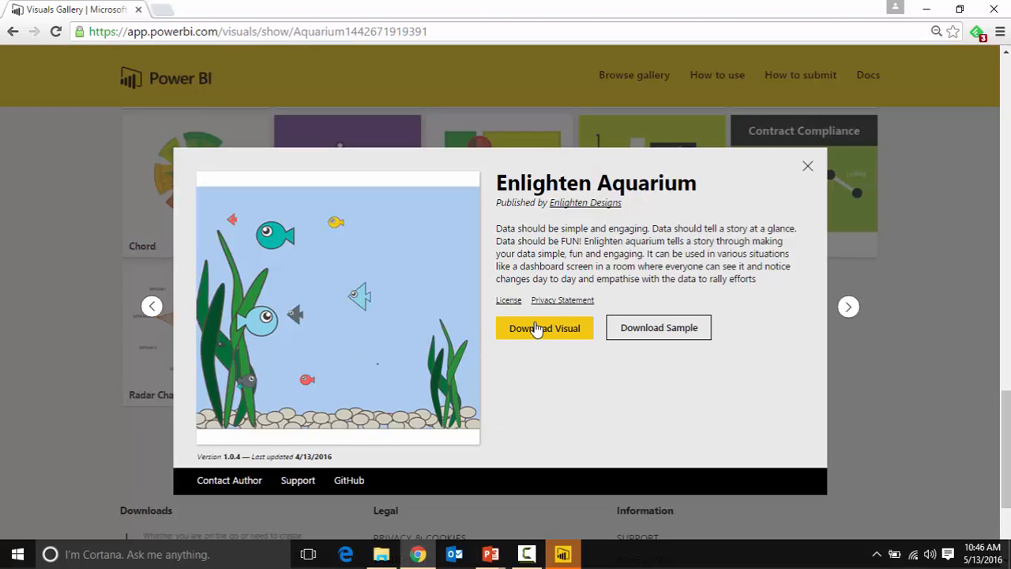
mouse_move(671, 335)
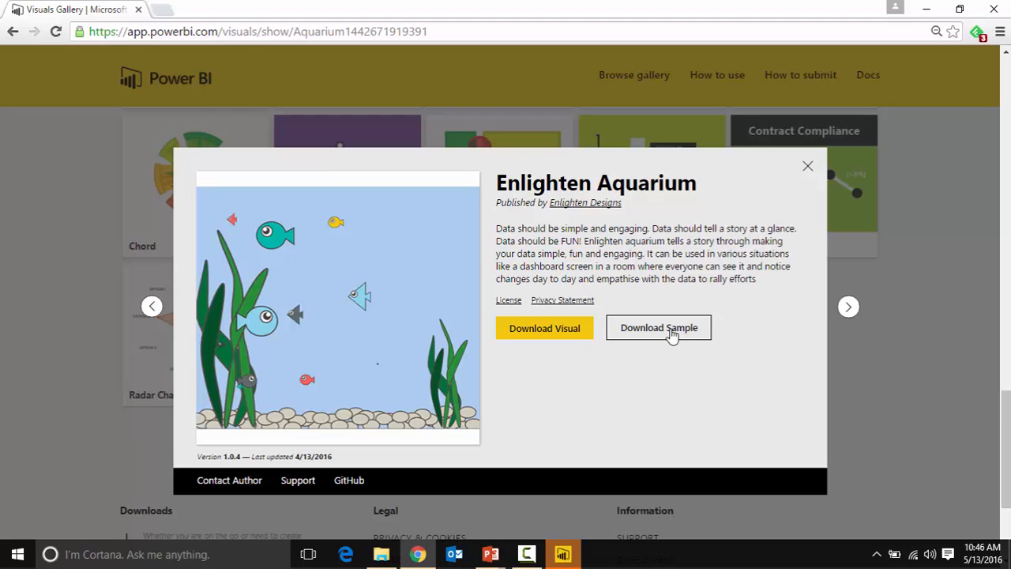
mouse_move(670, 331)
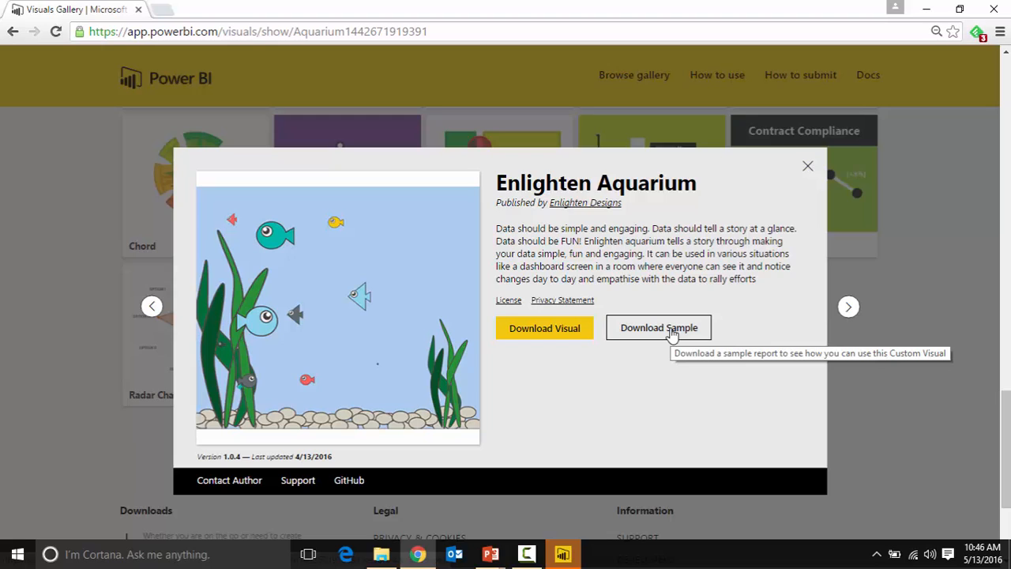
mouse_move(534, 340)
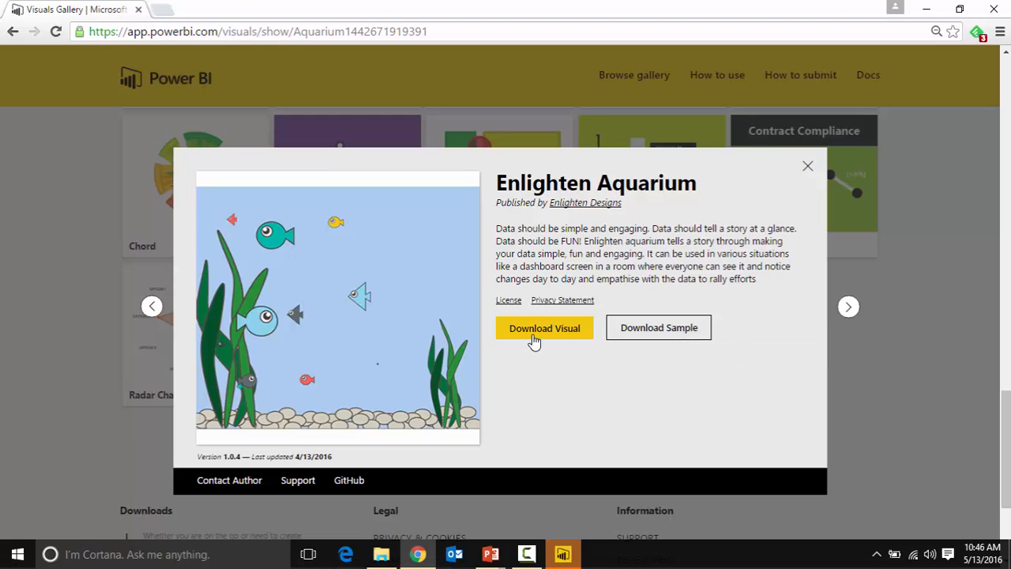
Download the Enlighten Aquarium visual, agreeing to its license terms, then switch to Power BI Desktop
click(543, 327)
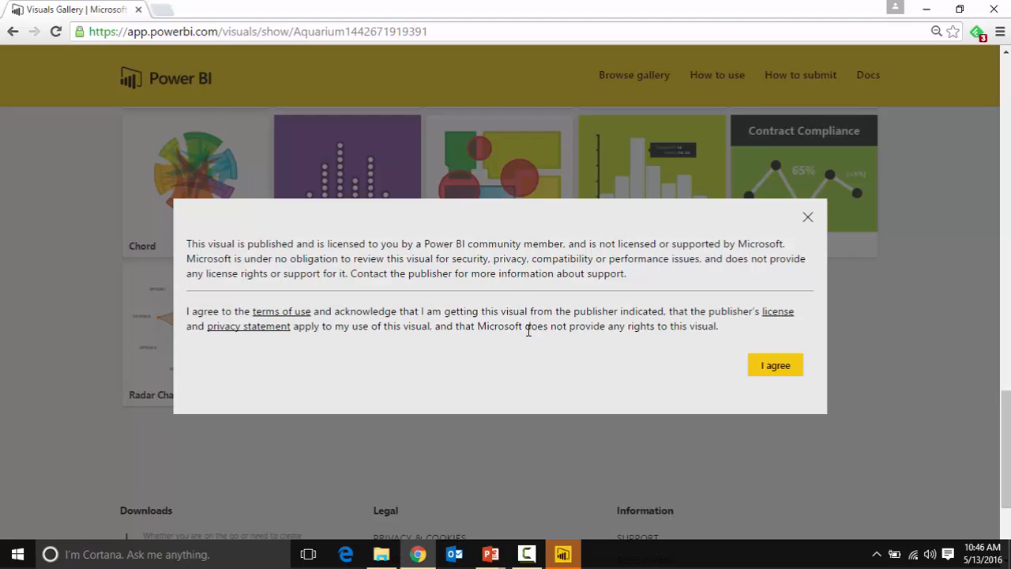
mouse_move(302, 297)
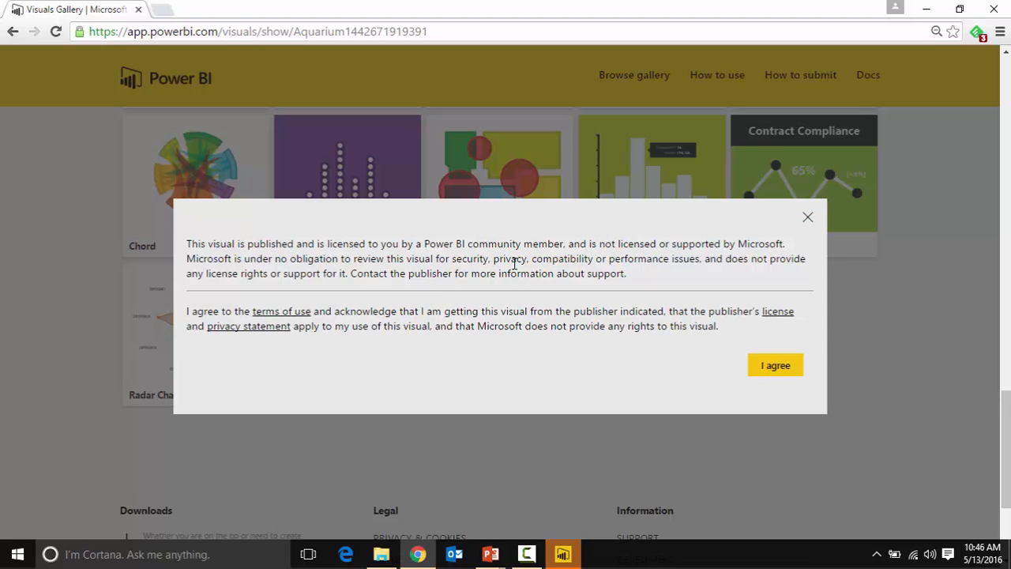
mouse_move(609, 273)
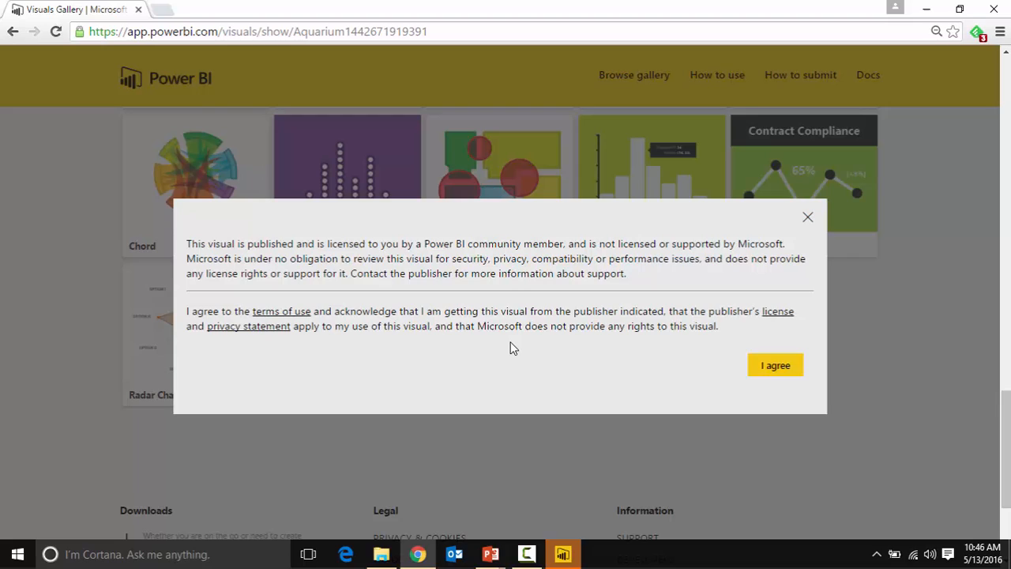
mouse_move(765, 411)
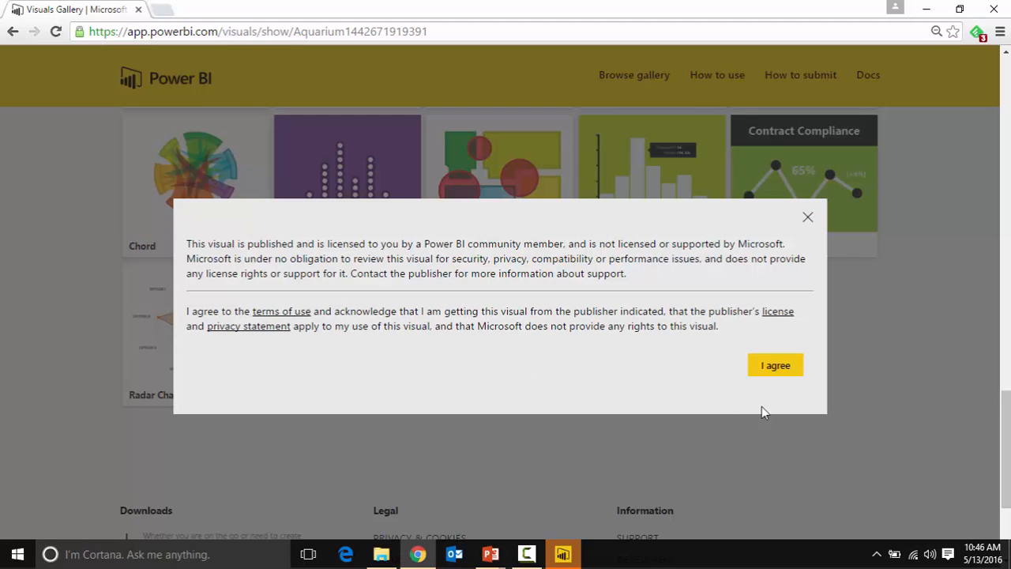
mouse_move(585, 407)
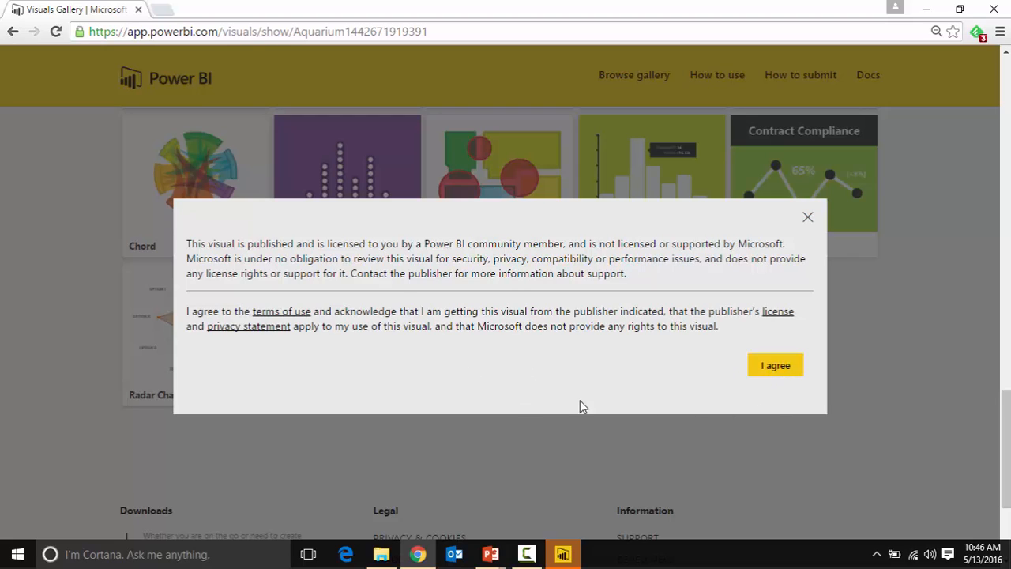
click(774, 363)
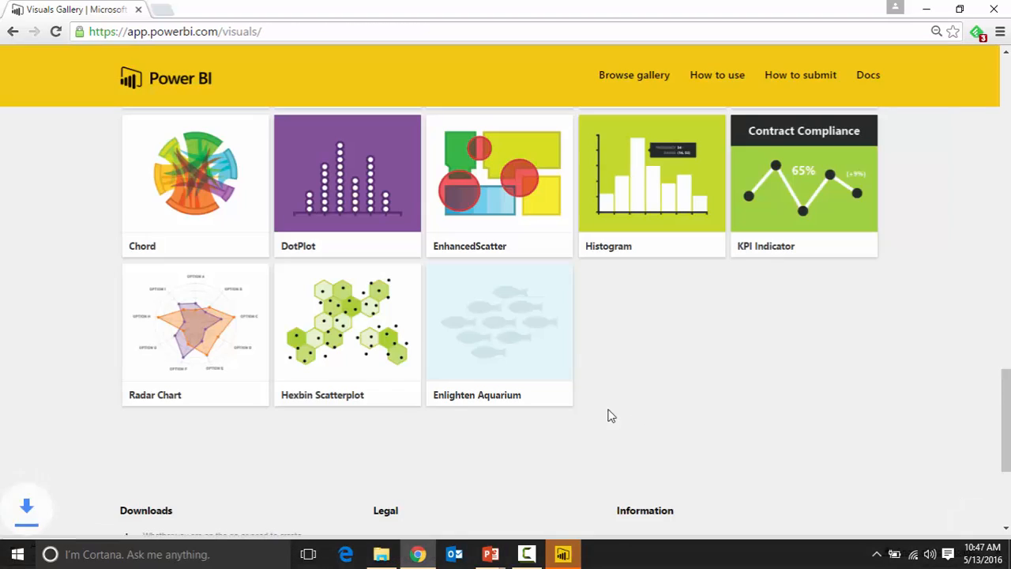
mouse_move(376, 458)
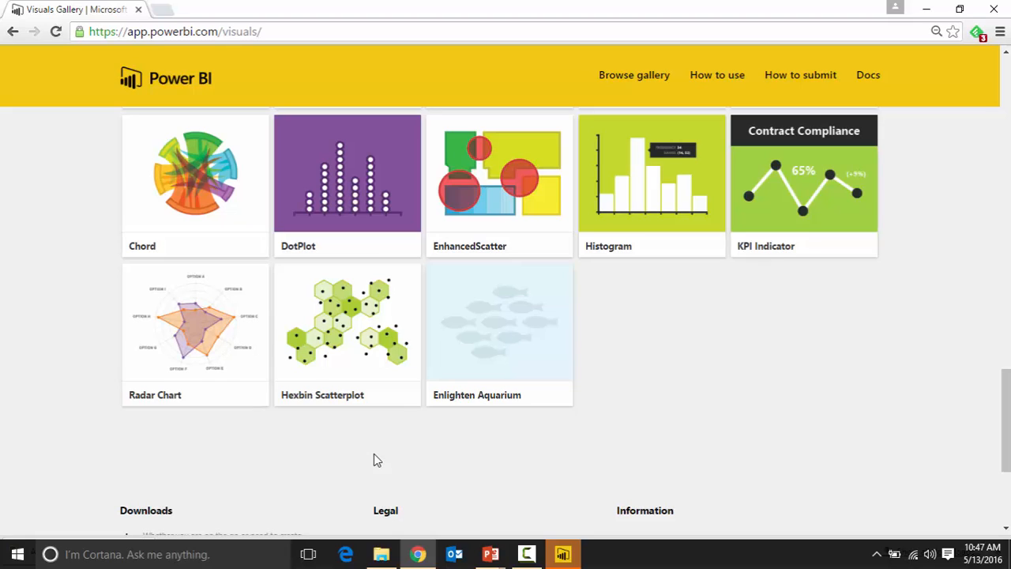
mouse_move(395, 474)
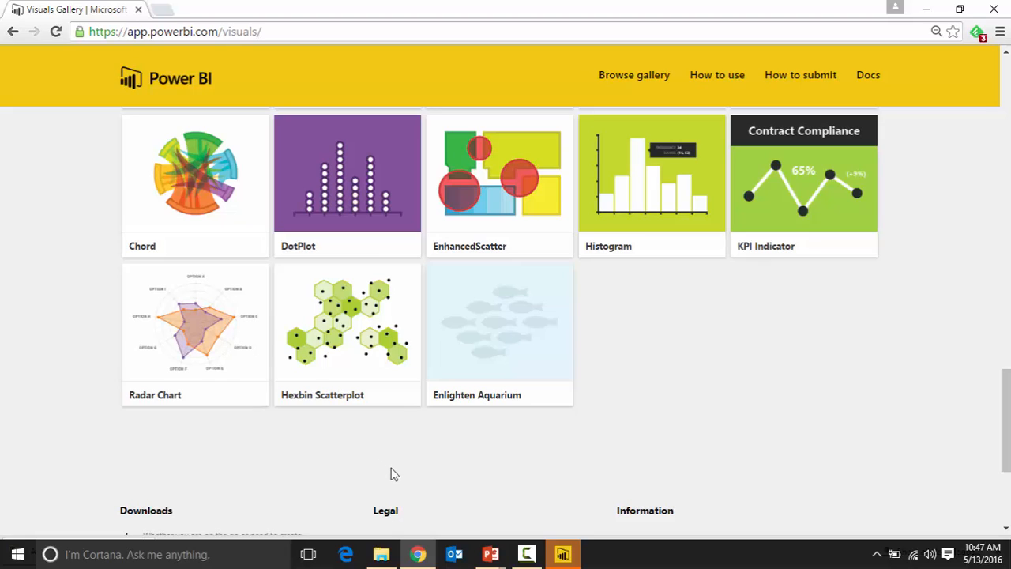
click(562, 552)
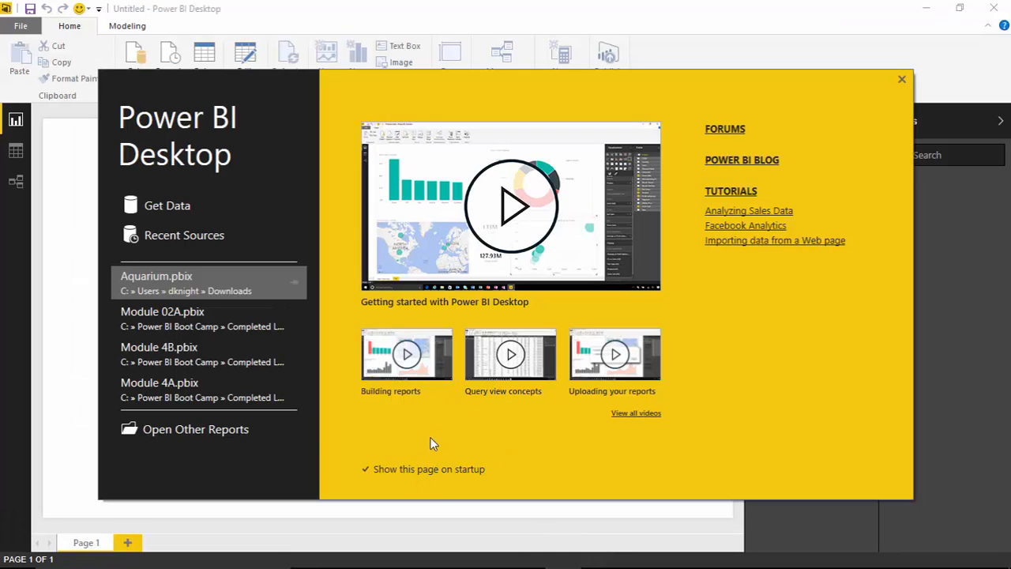
mouse_move(713, 399)
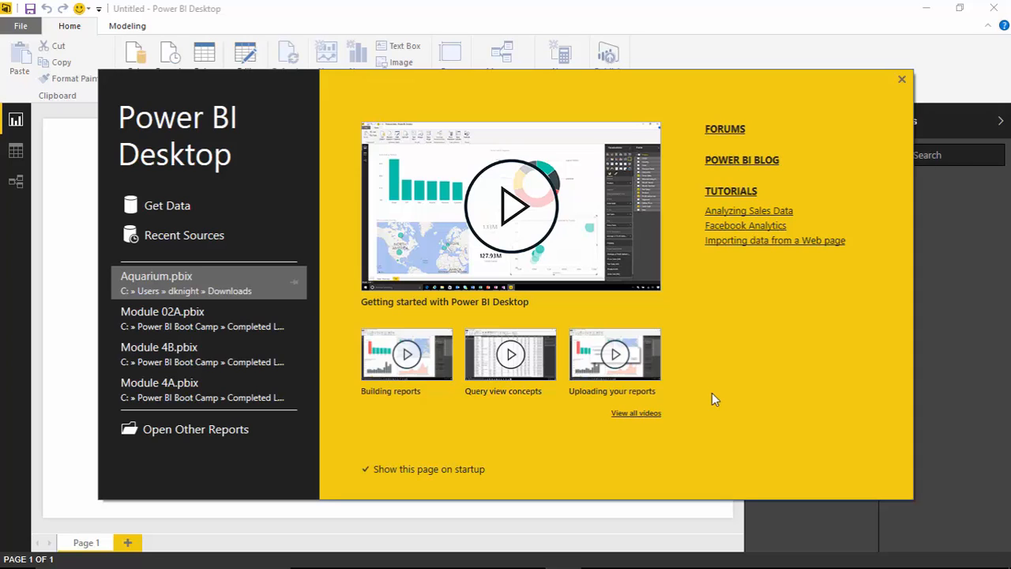
mouse_move(664, 448)
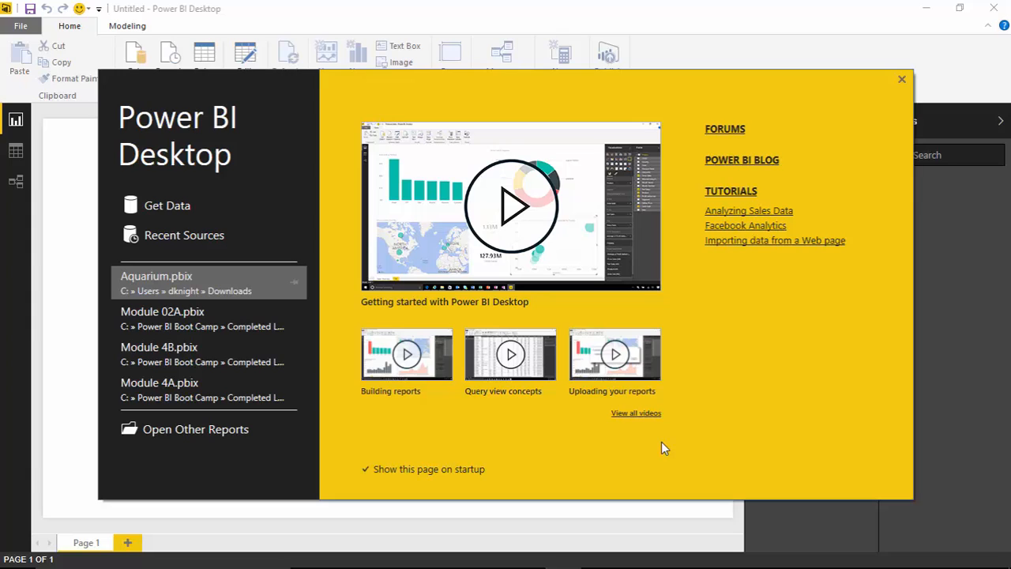
mouse_move(780, 351)
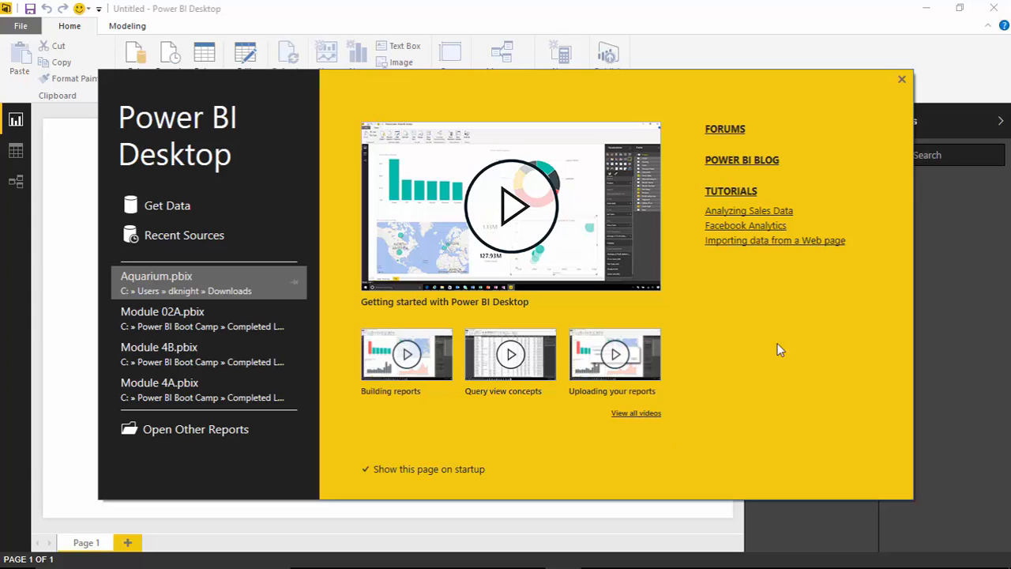
Dismiss the Power BI Desktop welcome splash to reveal the empty report canvas
click(900, 79)
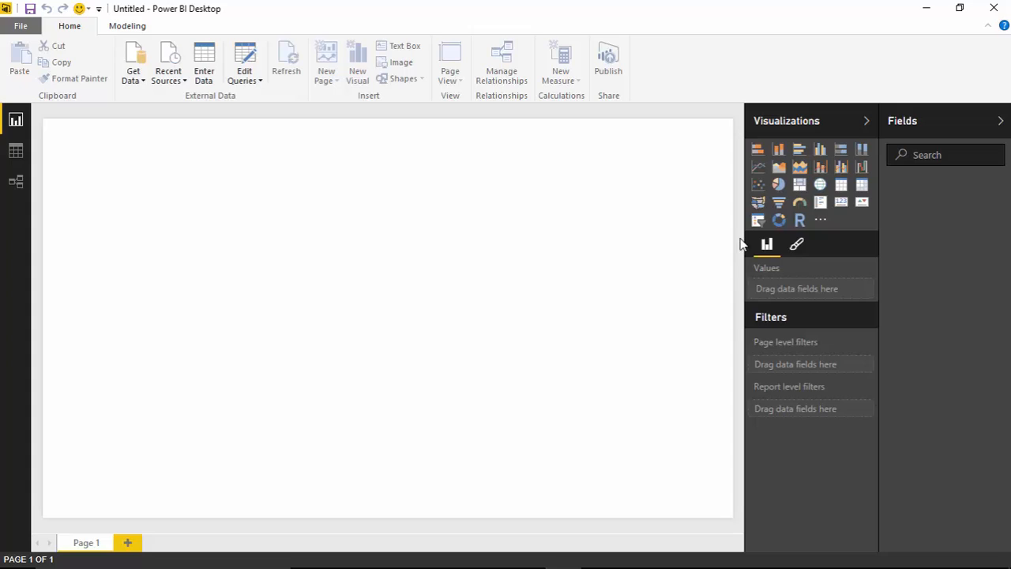
mouse_move(657, 300)
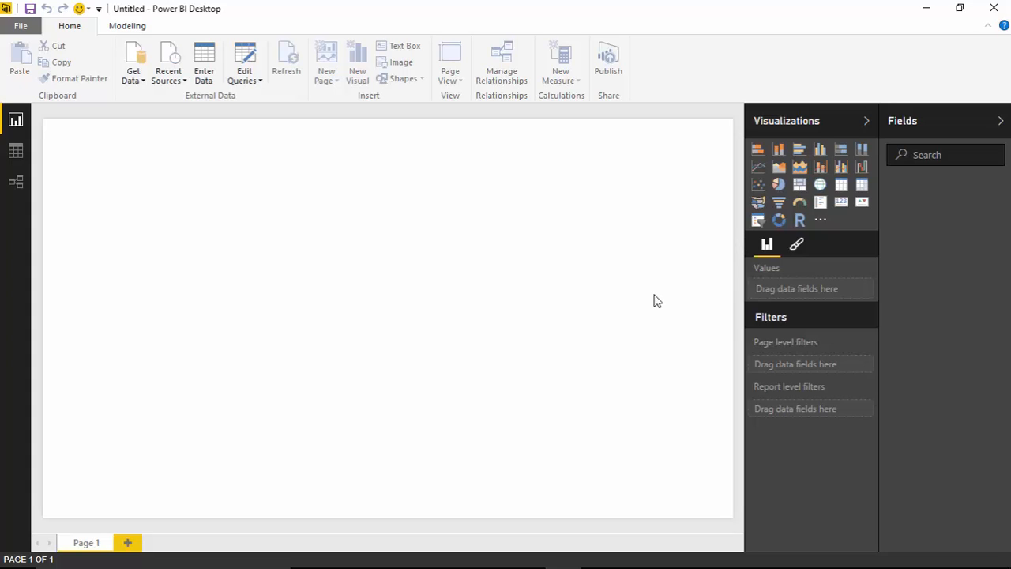
mouse_move(764, 245)
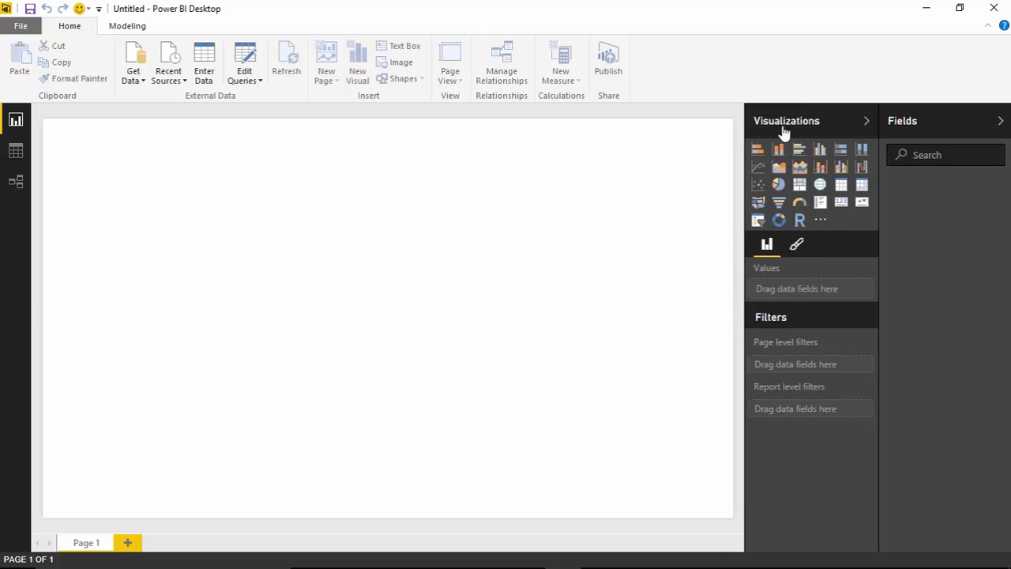
mouse_move(820, 221)
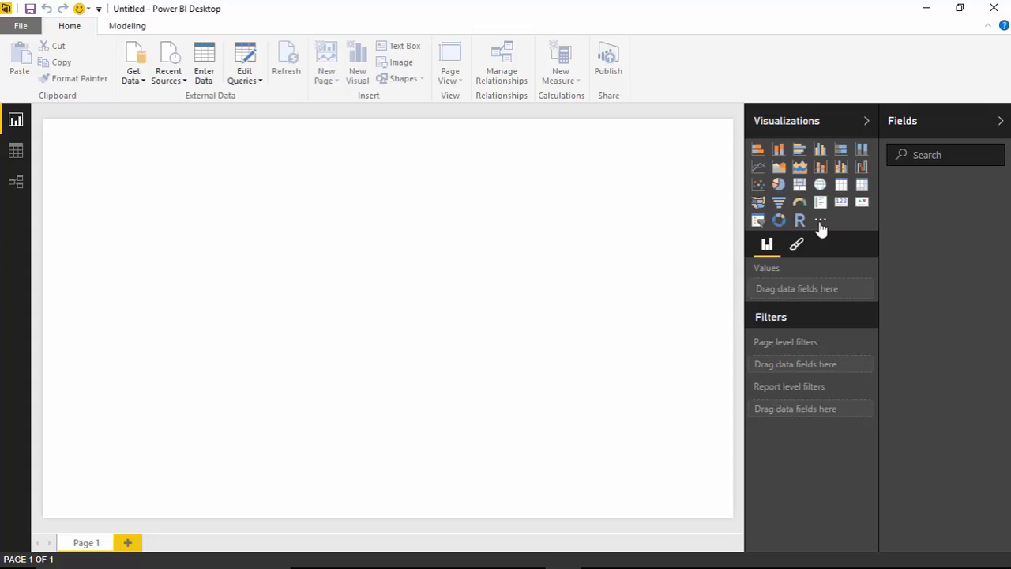
mouse_move(822, 220)
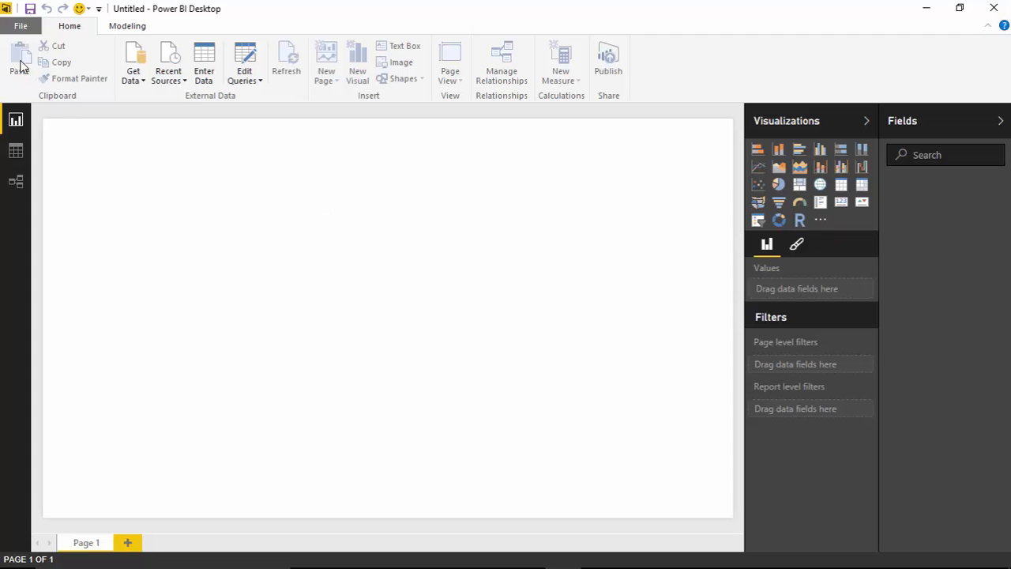
click(19, 26)
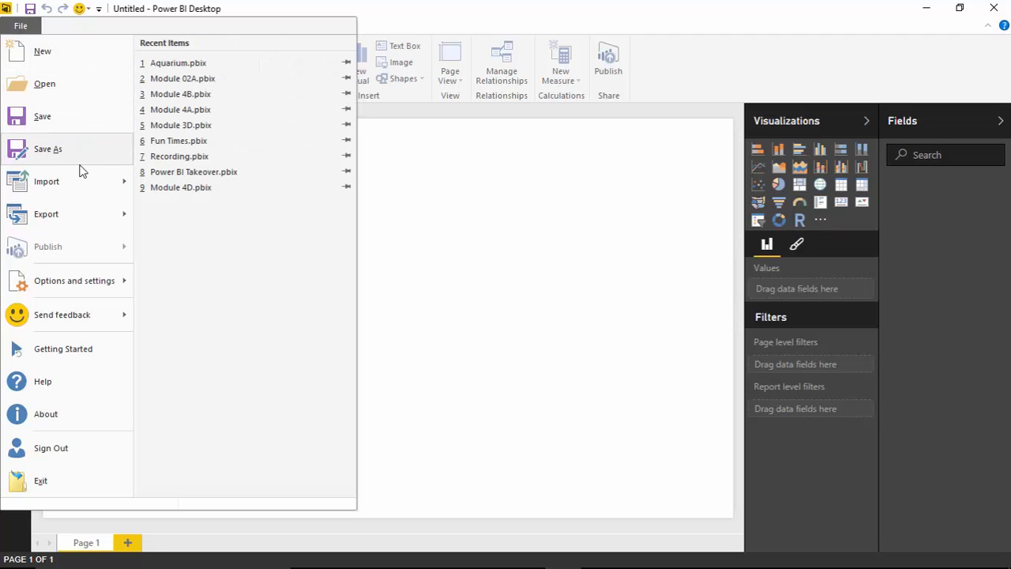
click(46, 181)
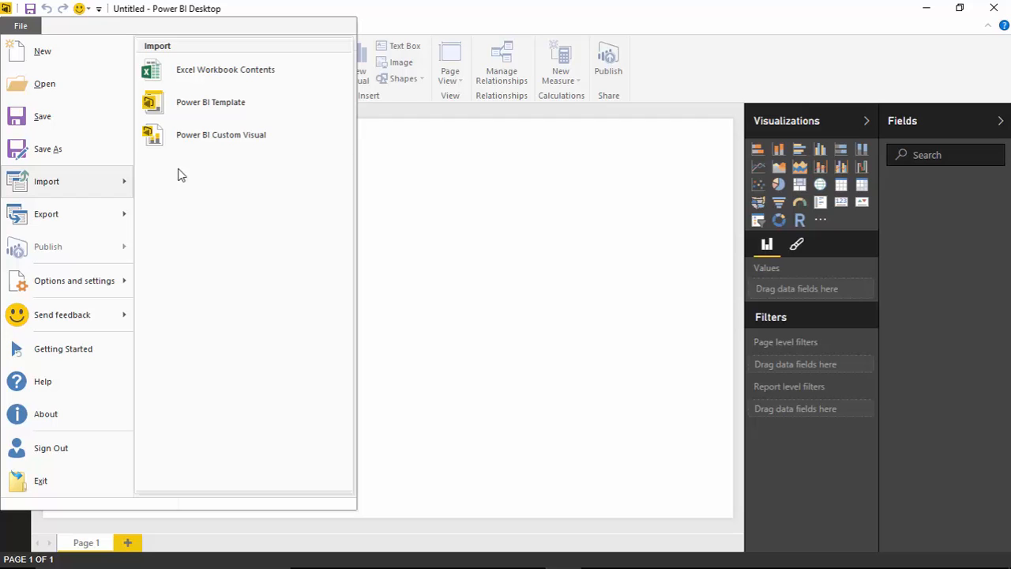
mouse_move(234, 148)
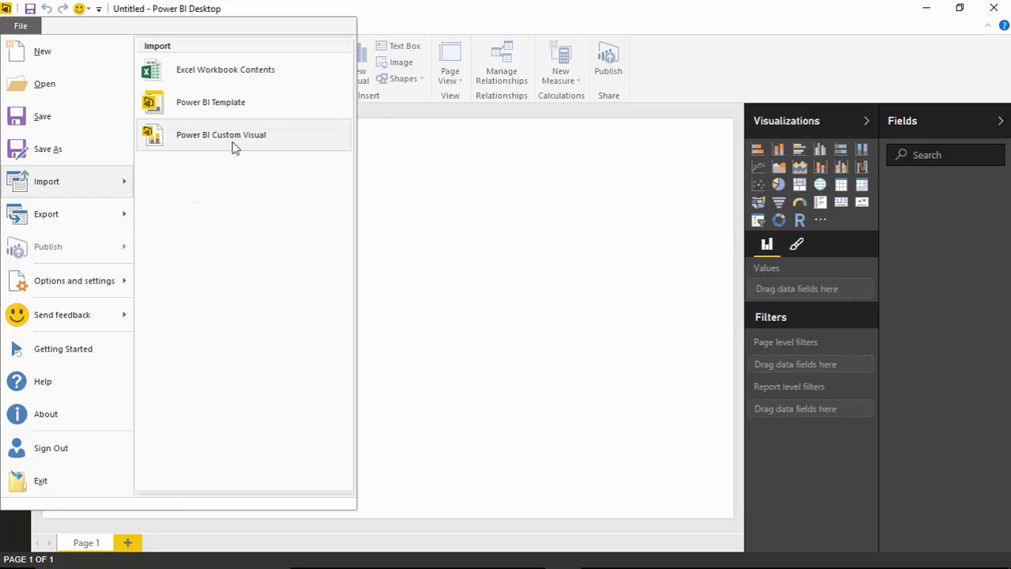
click(517, 301)
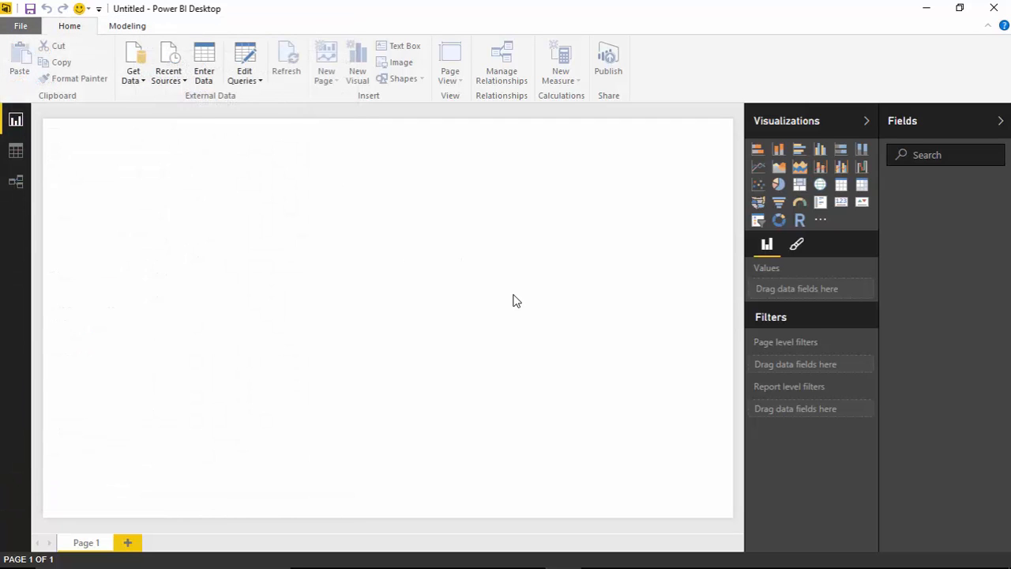
mouse_move(846, 243)
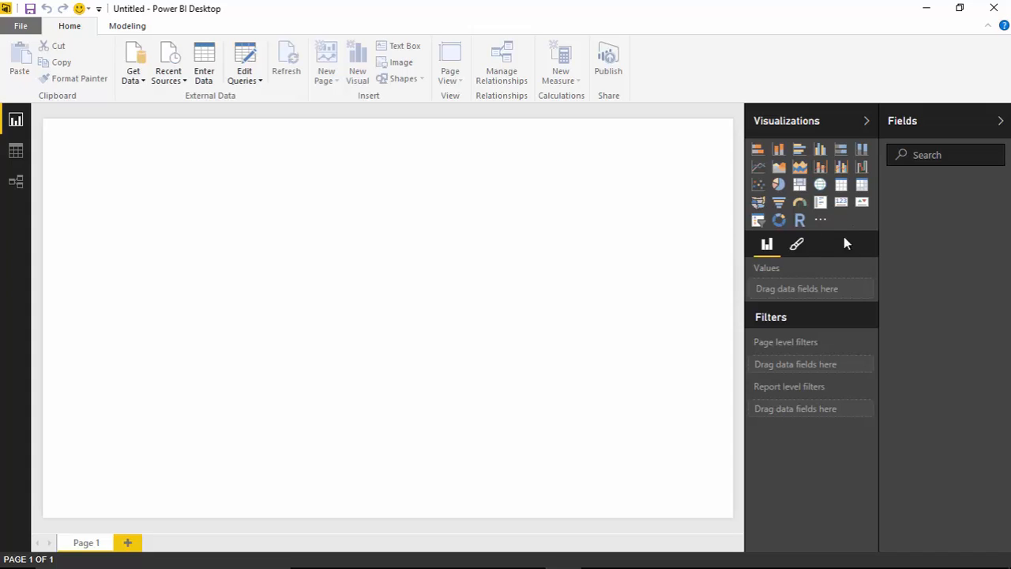
mouse_move(820, 221)
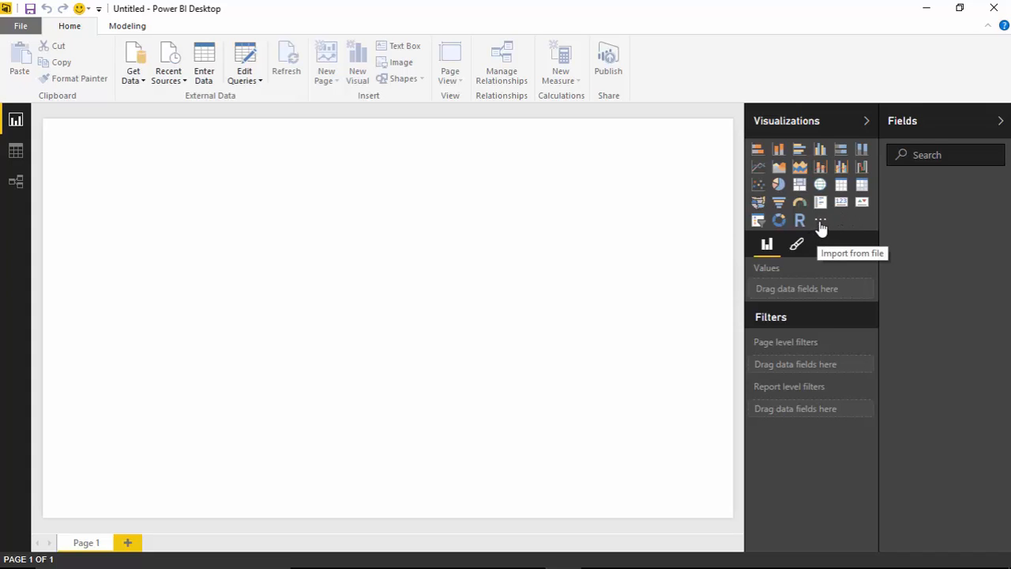
mouse_move(689, 303)
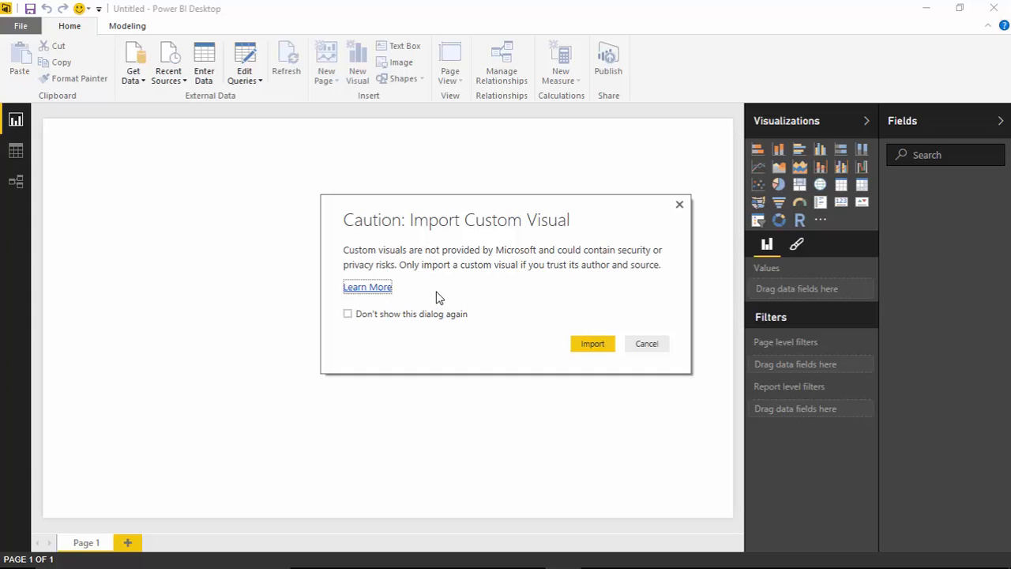
mouse_move(517, 357)
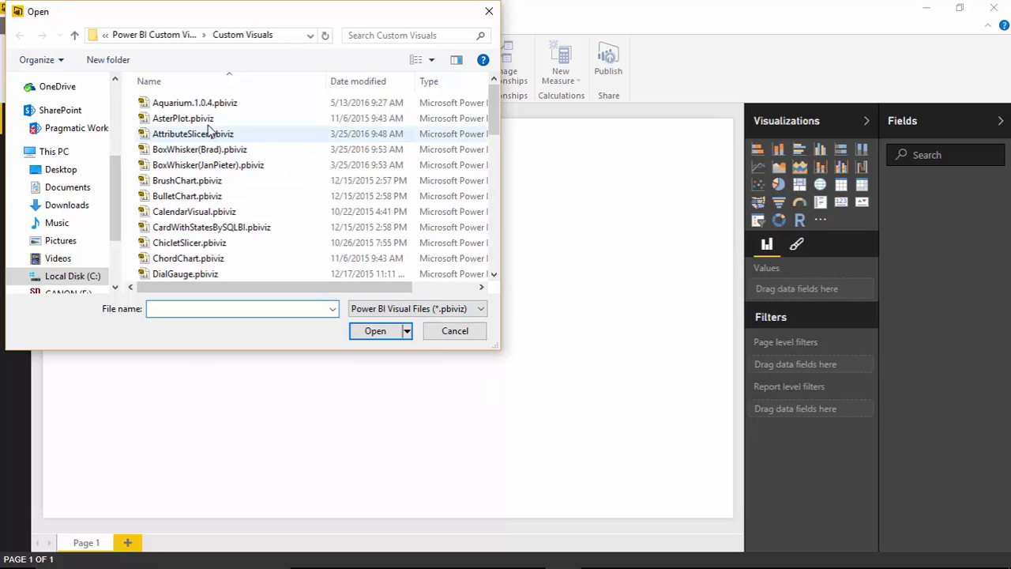
Import the Aquarium.1.0.4.pbiviz file as a custom visual into the report
click(193, 103)
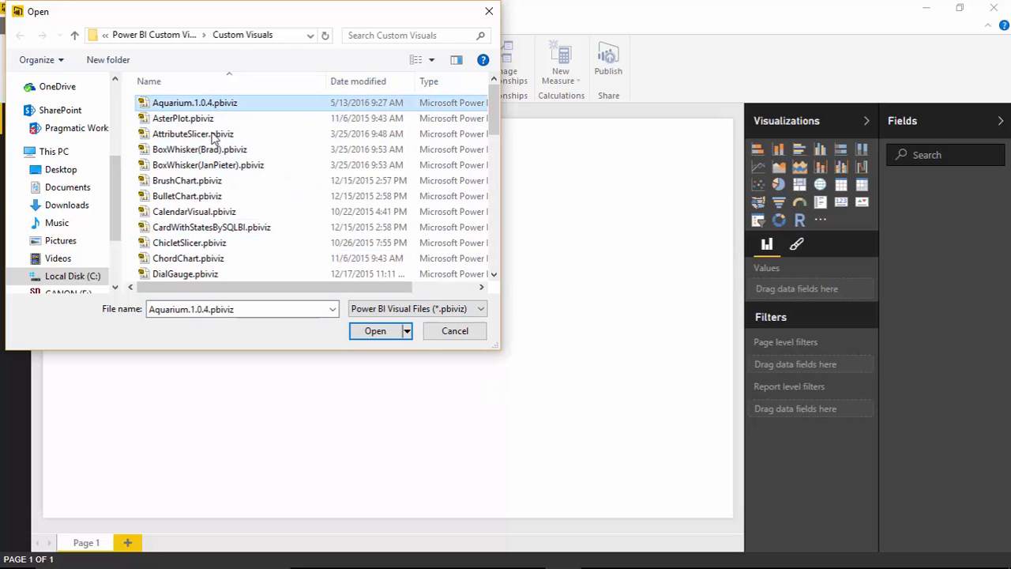
click(374, 332)
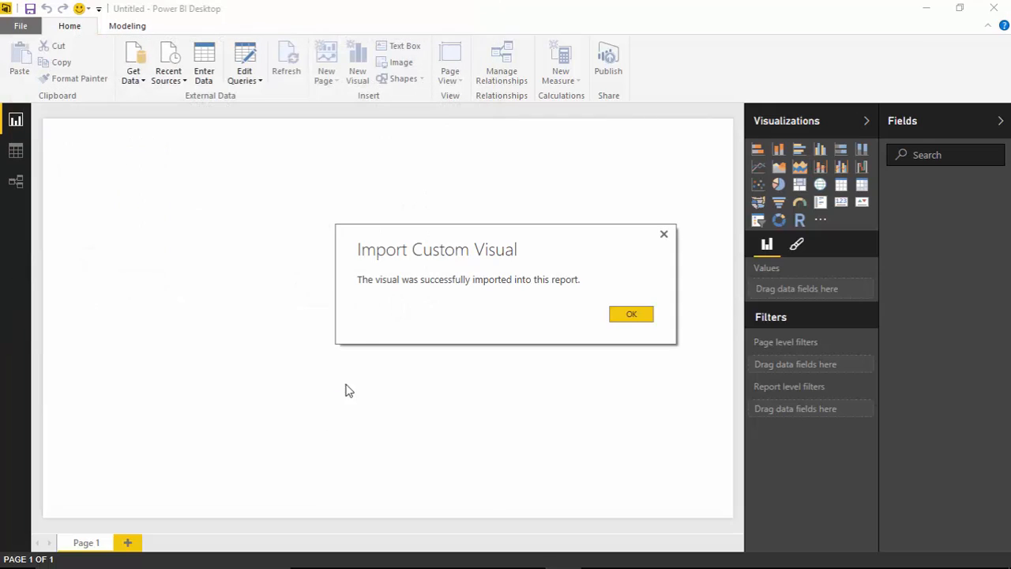
mouse_move(398, 317)
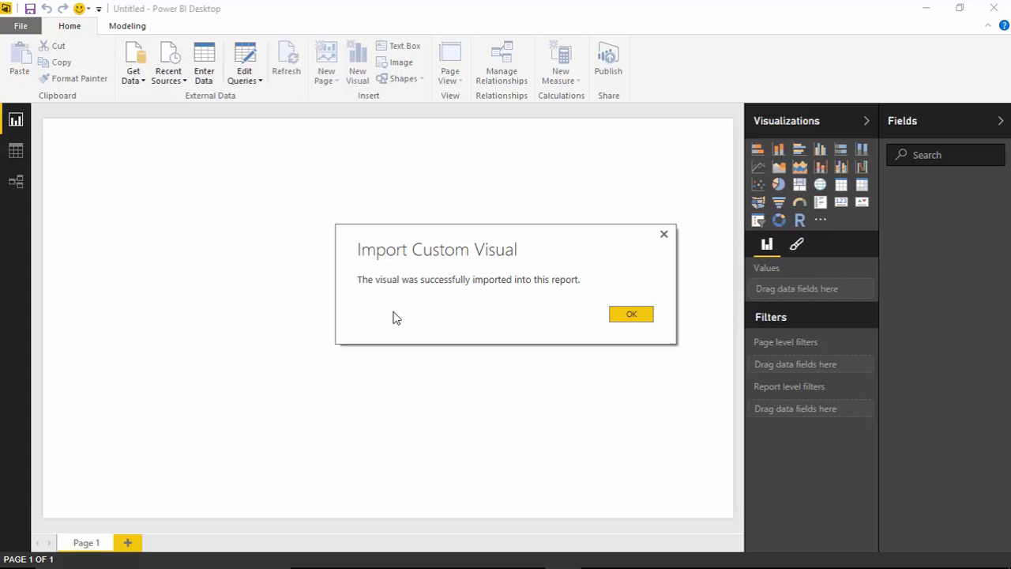
mouse_move(588, 330)
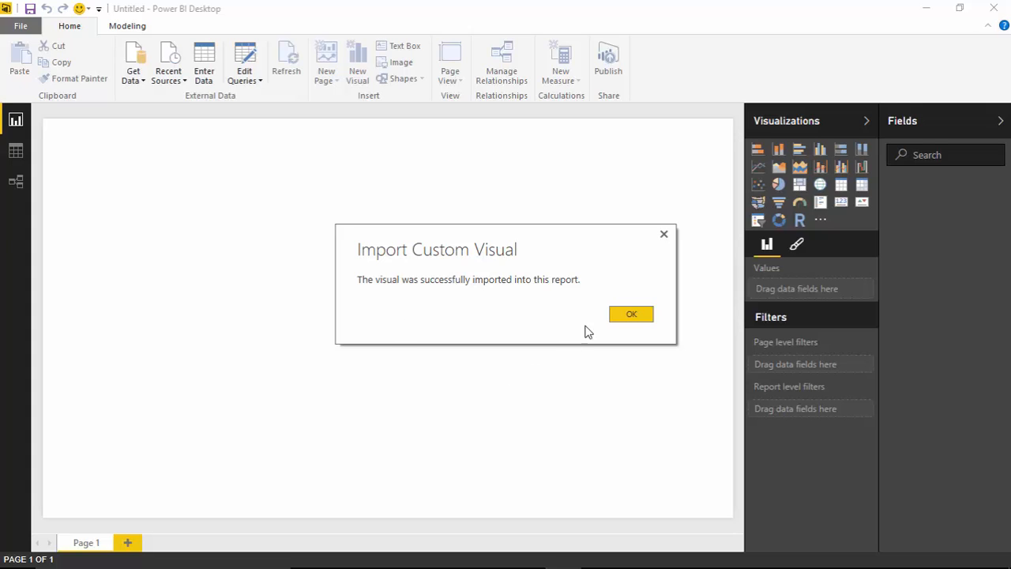
Confirm the import, place an Aquarium visual on the report page and drag it larger
click(630, 313)
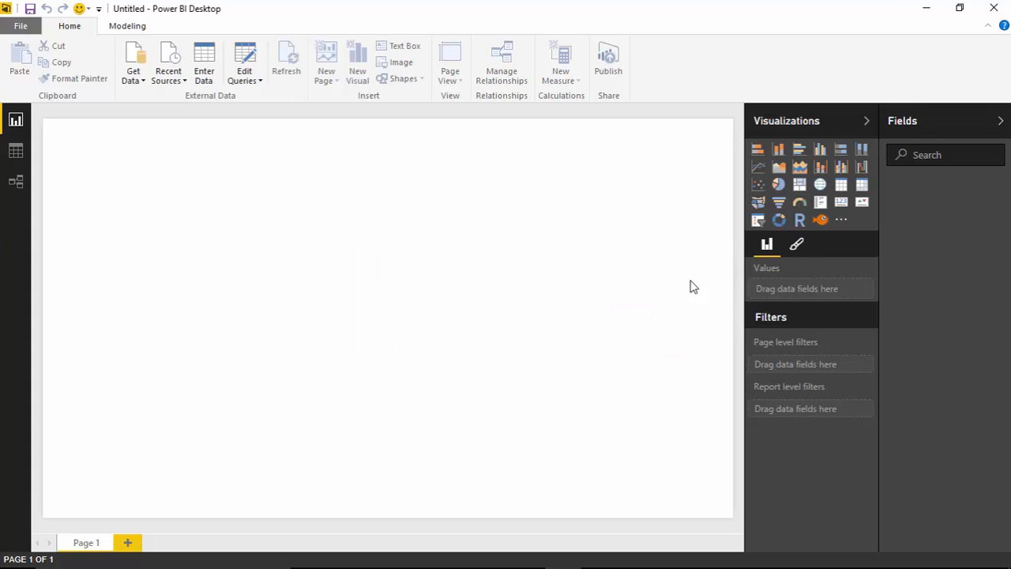
mouse_move(820, 219)
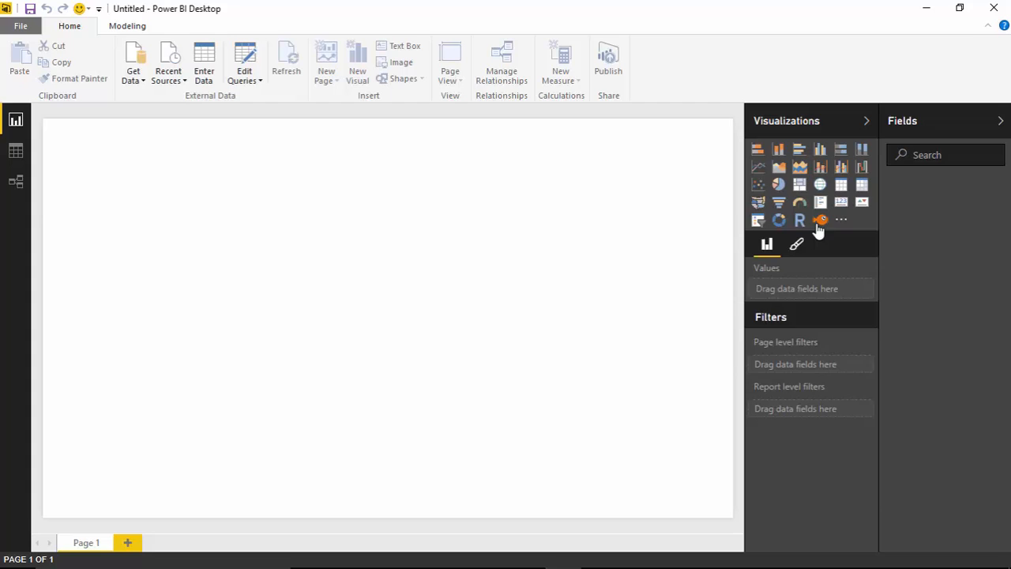
click(820, 219)
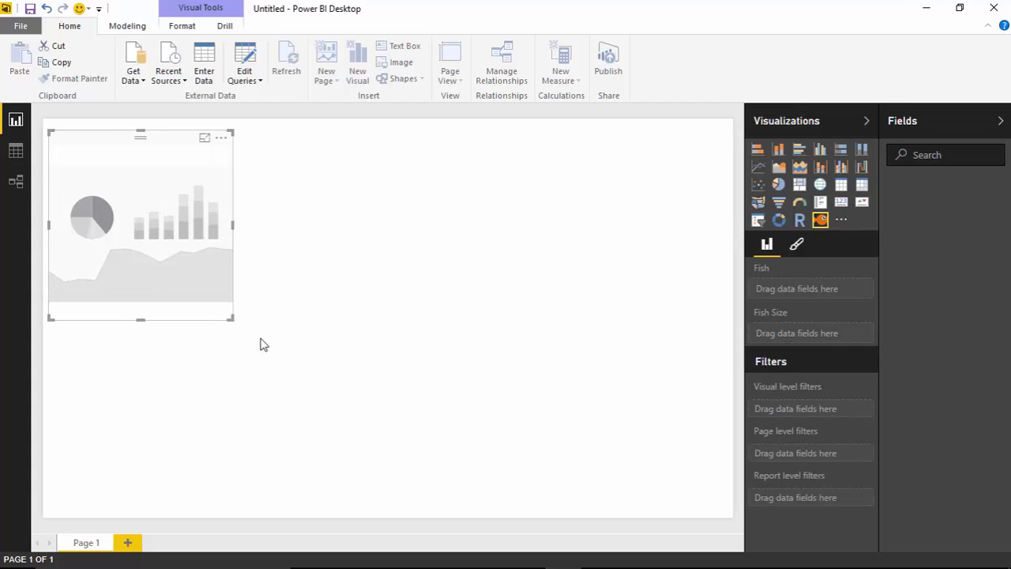
drag(230, 319, 360, 408)
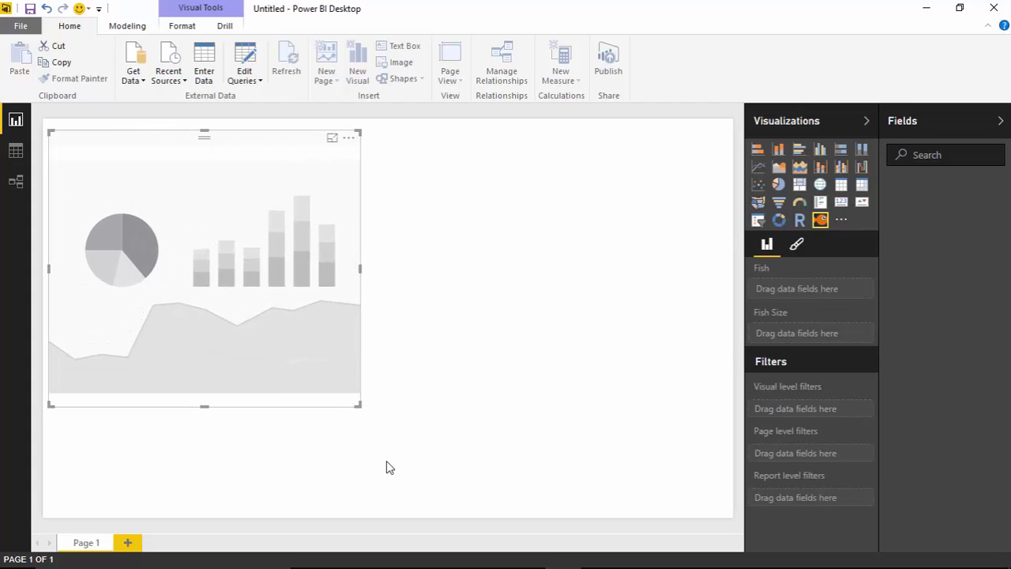
mouse_move(742, 373)
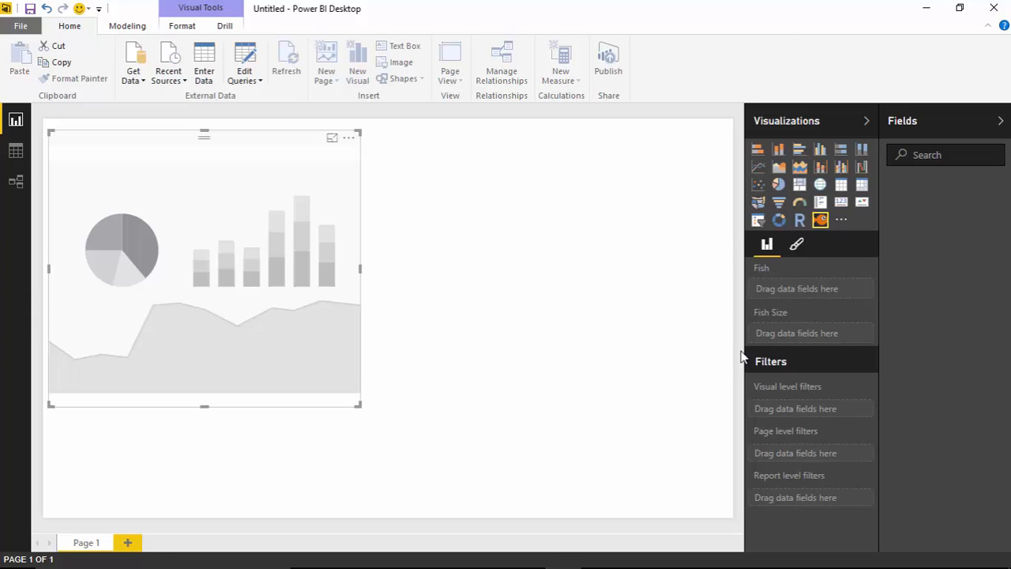